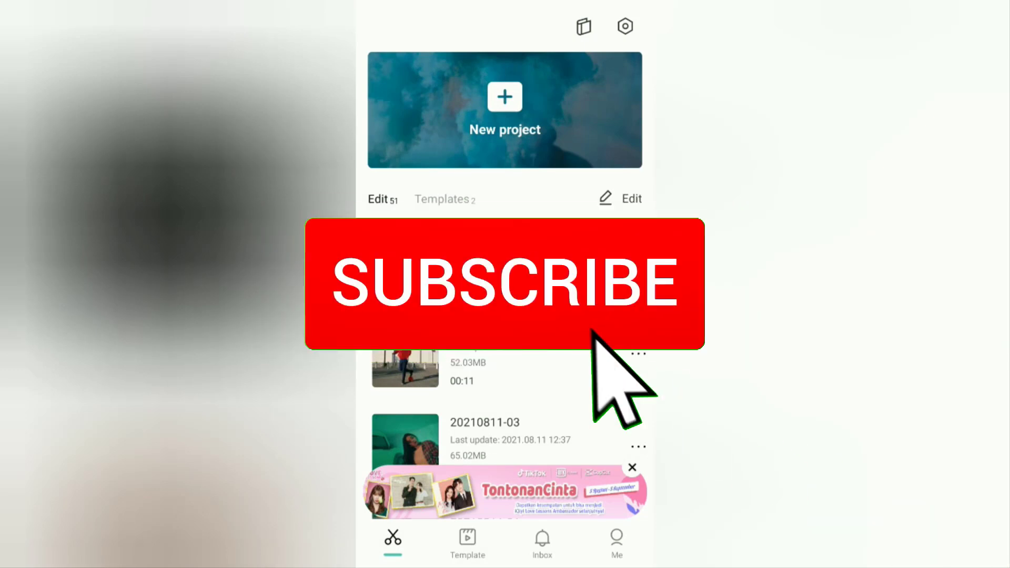
- Create a new project from the 17-second basketball video and lower export resolution to 720p
{"action": "left_click", "coordinate": [505, 283]}
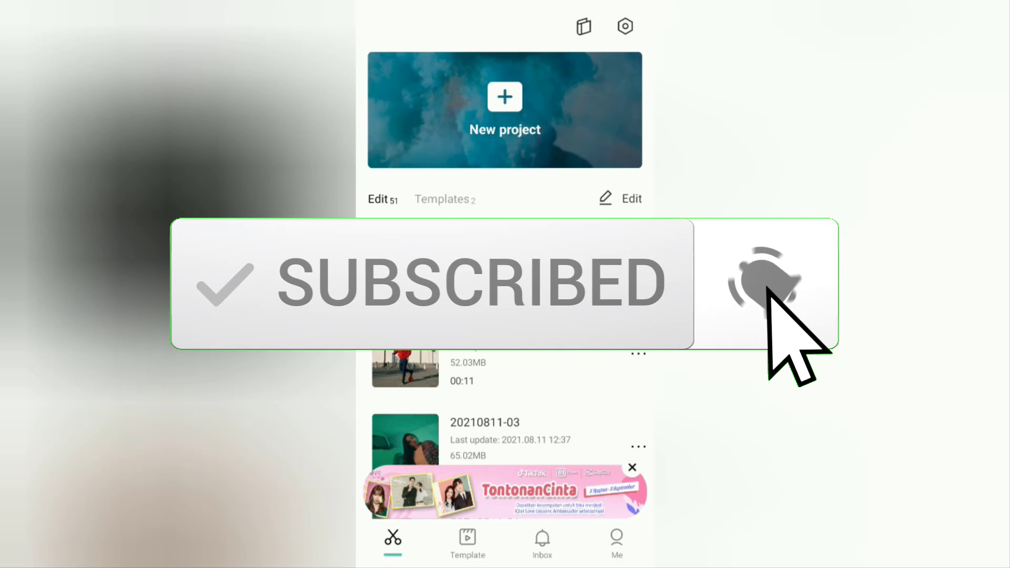
{"action": "left_click", "coordinate": [767, 283]}
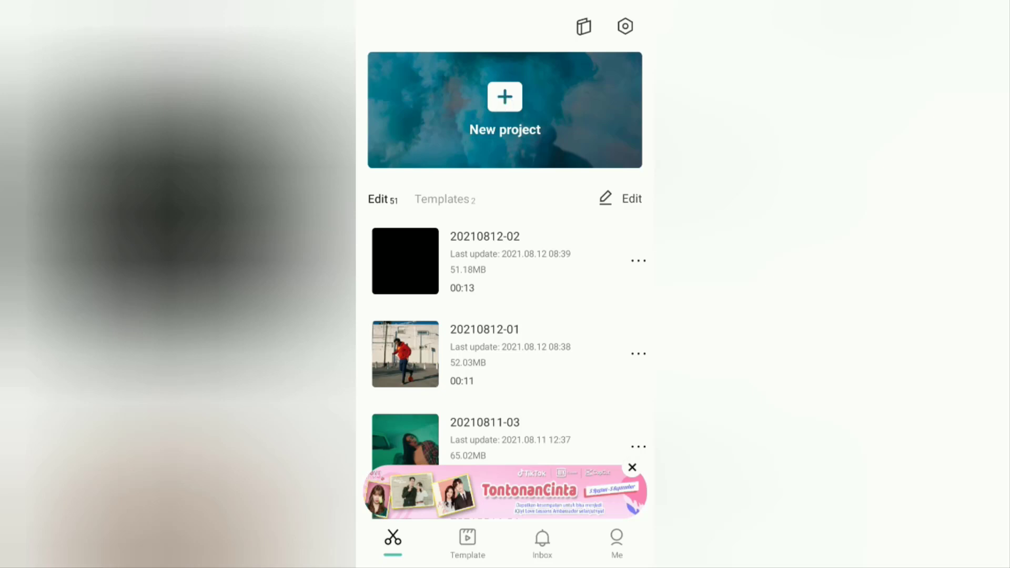
{"action": "left_click", "coordinate": [505, 109]}
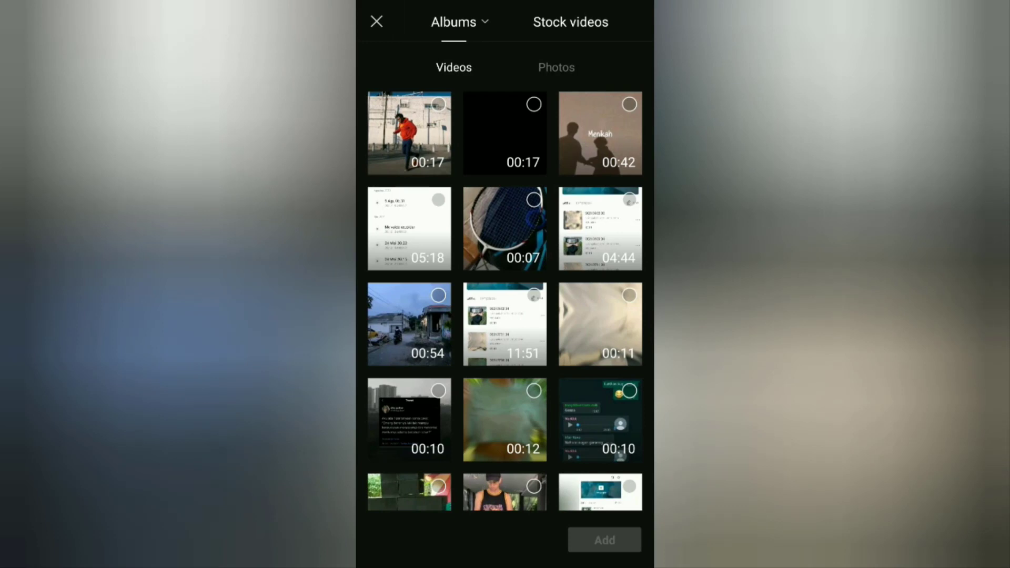
{"action": "left_click", "coordinate": [504, 132]}
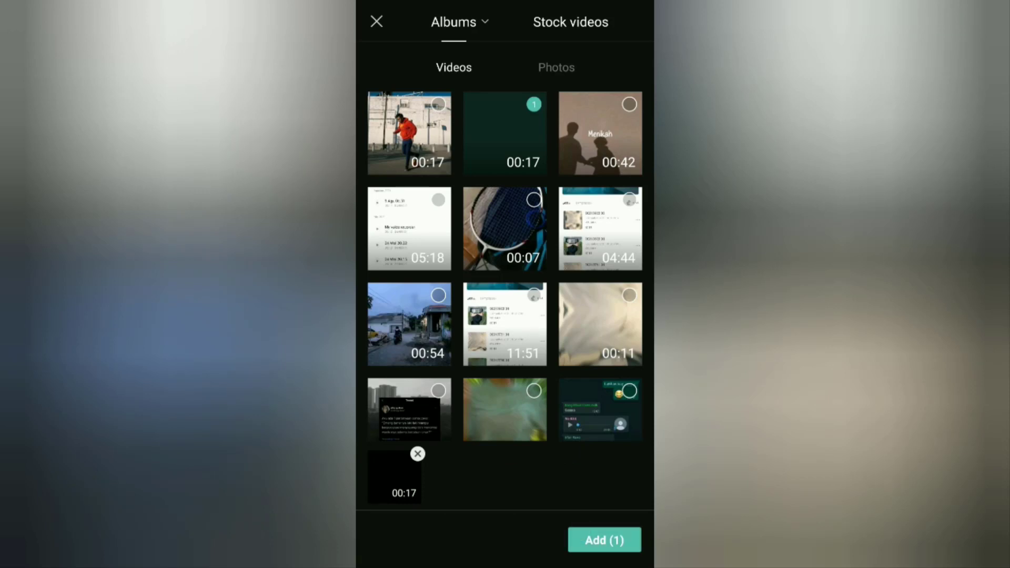
{"action": "left_click", "coordinate": [604, 540]}
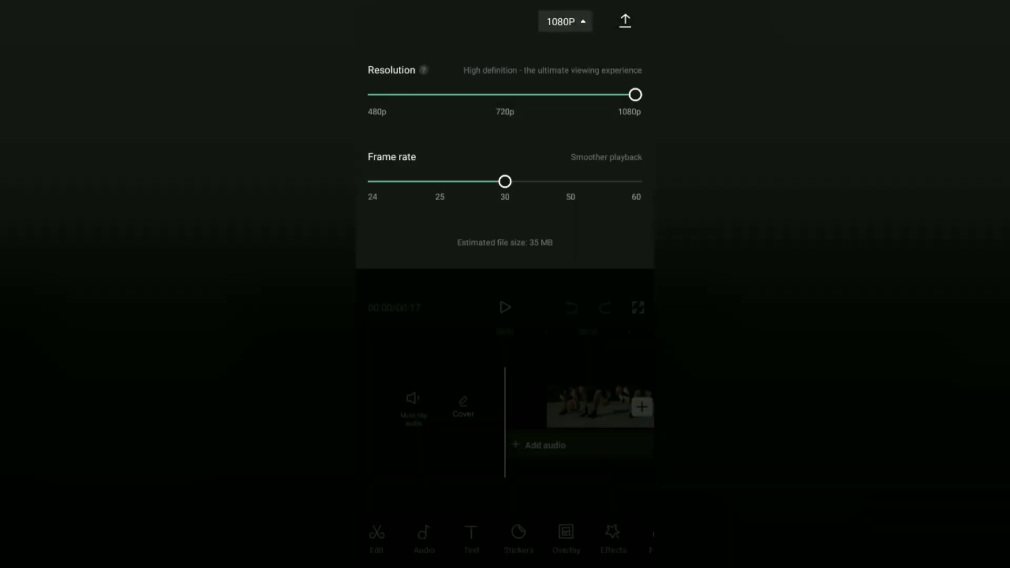
{"action": "left_click_drag", "start_coordinate": [634, 94], "coordinate": [505, 94]}
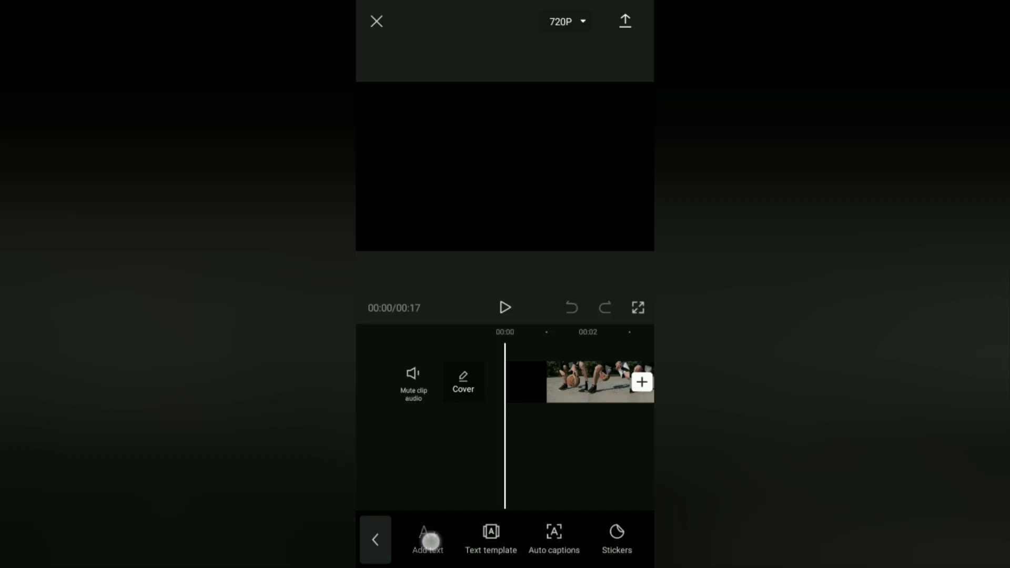
- Add a red dot text marker at the video centre and stretch it across the full 17-second clip
{"action": "left_click", "coordinate": [428, 539]}
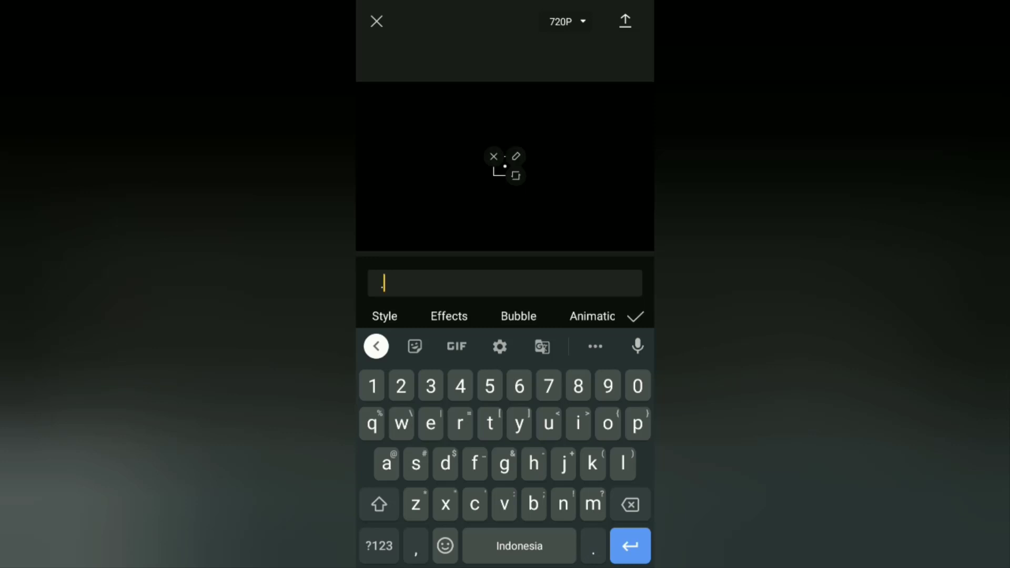
{"action": "left_click", "coordinate": [384, 317]}
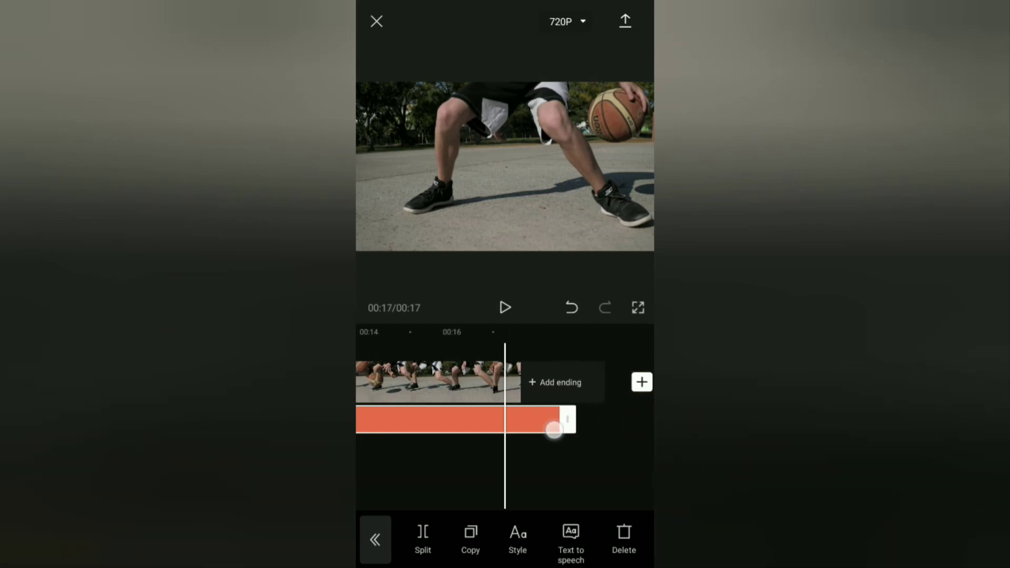
{"action": "left_click_drag", "start_coordinate": [554, 430], "coordinate": [531, 430]}
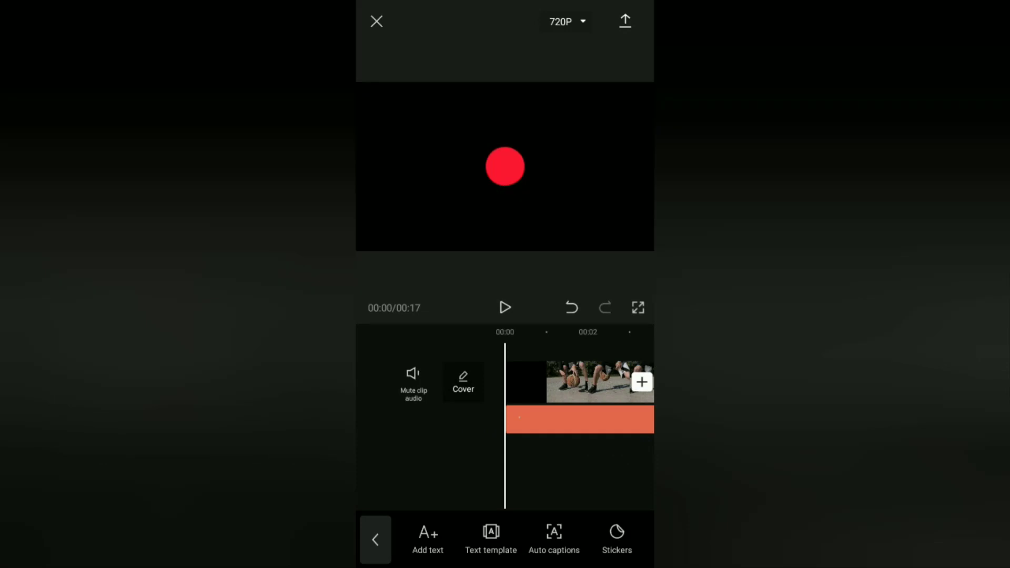
{"action": "left_click", "coordinate": [580, 382]}
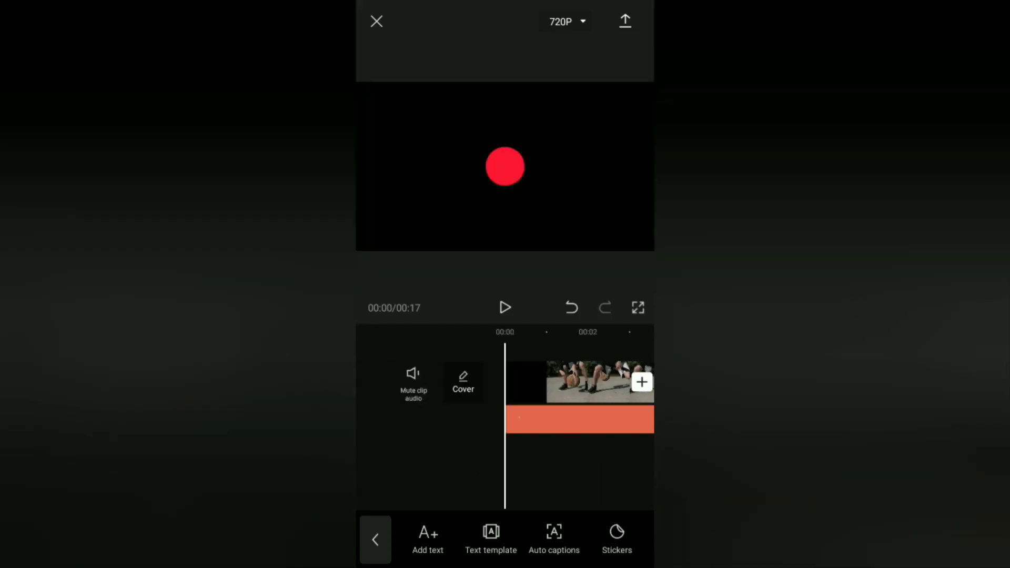
{"action": "left_click", "coordinate": [505, 308]}
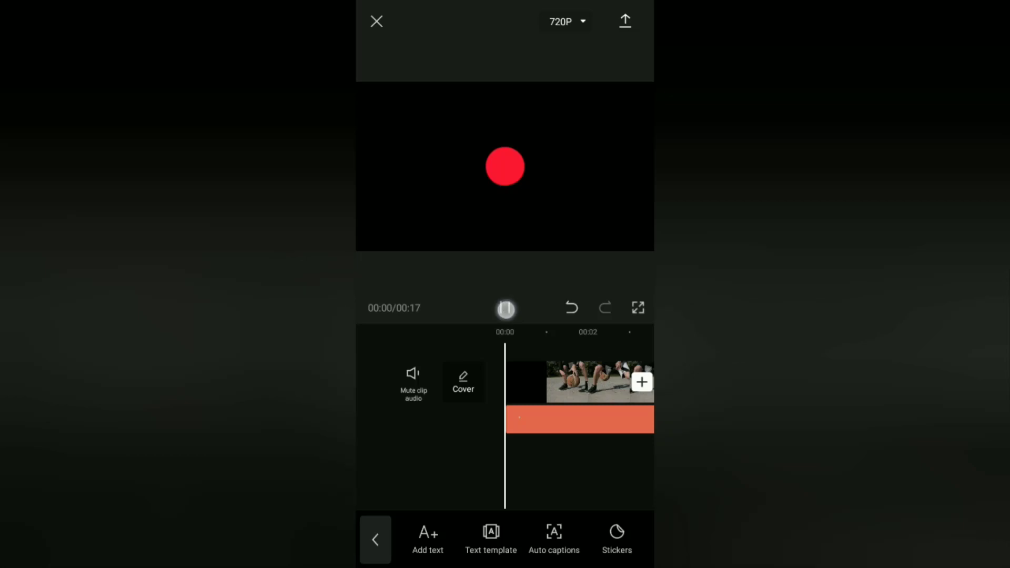
{"action": "left_click", "coordinate": [505, 308]}
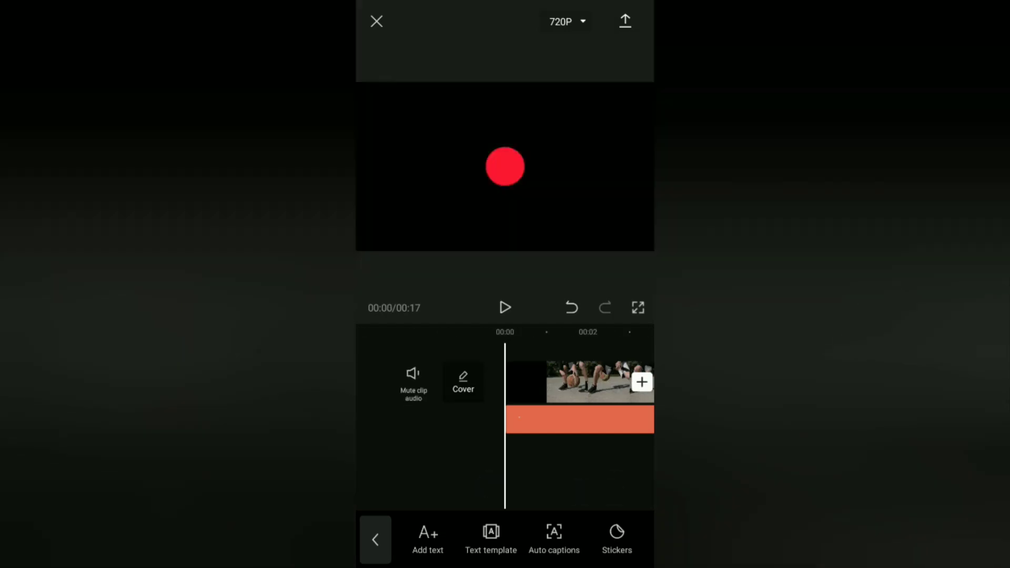
- Apply a constant 1.3x speed to the clip, shortening the project to about 13 seconds
{"action": "left_click", "coordinate": [579, 419]}
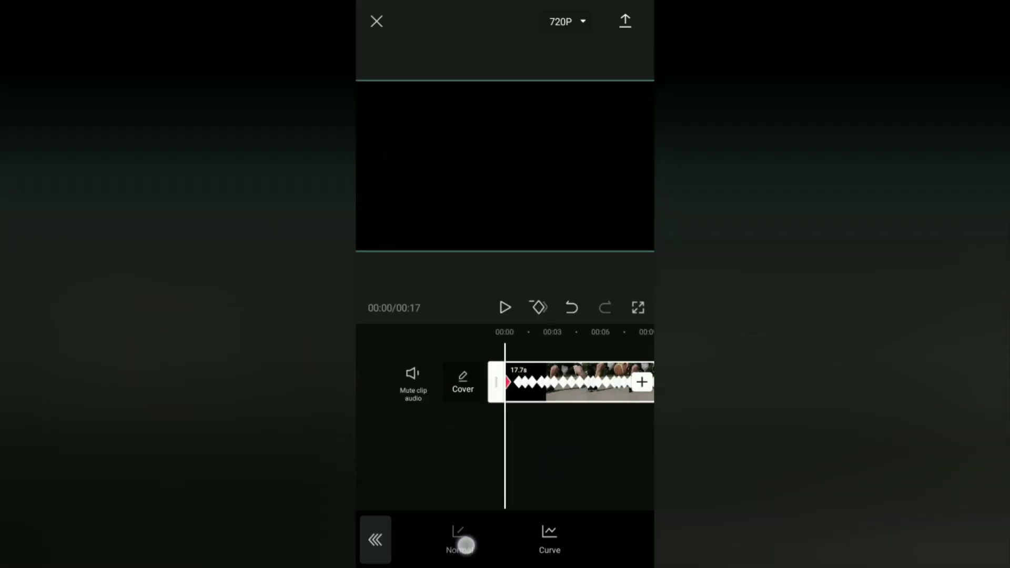
{"action": "left_click", "coordinate": [460, 540]}
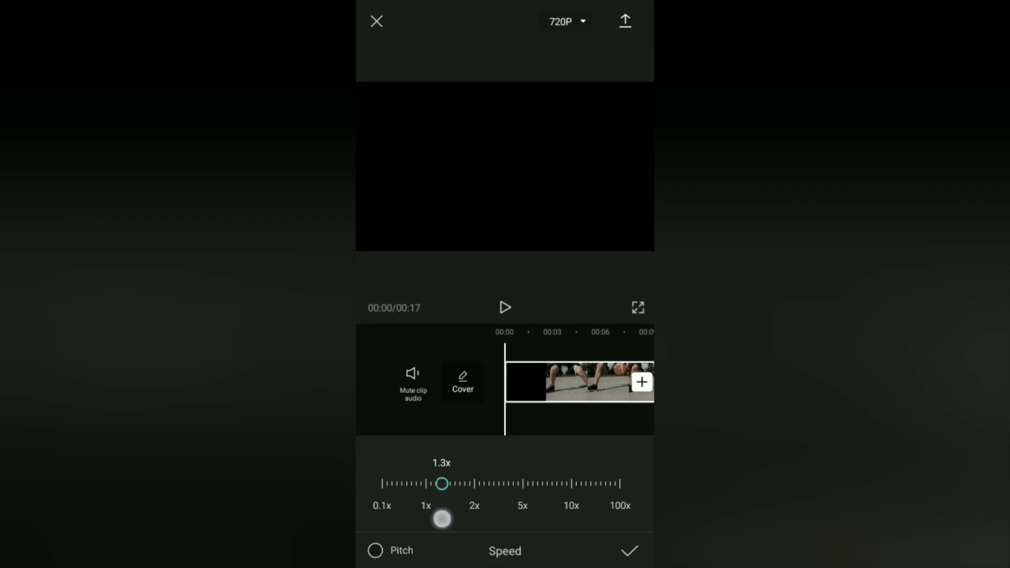
{"action": "left_click", "coordinate": [628, 551]}
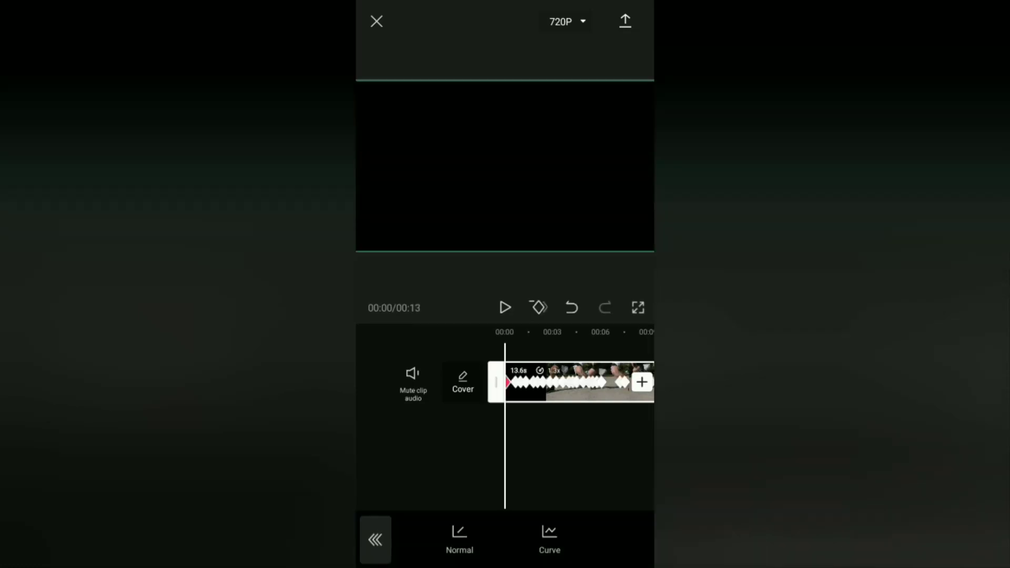
{"action": "left_click", "coordinate": [376, 540]}
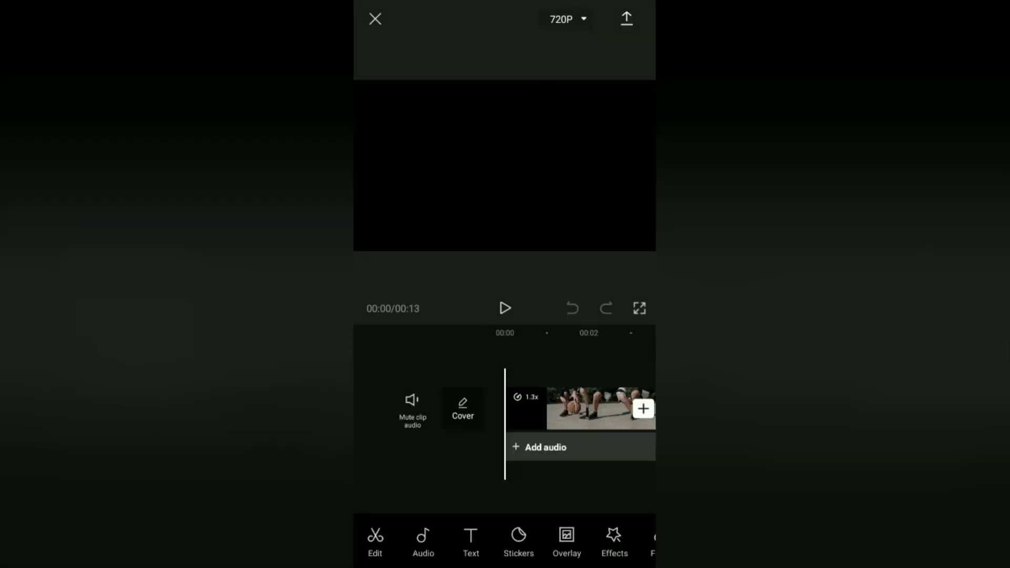
- Play back the sped-up project to check it, then start exporting the 13-second video
{"action": "left_click", "coordinate": [505, 308]}
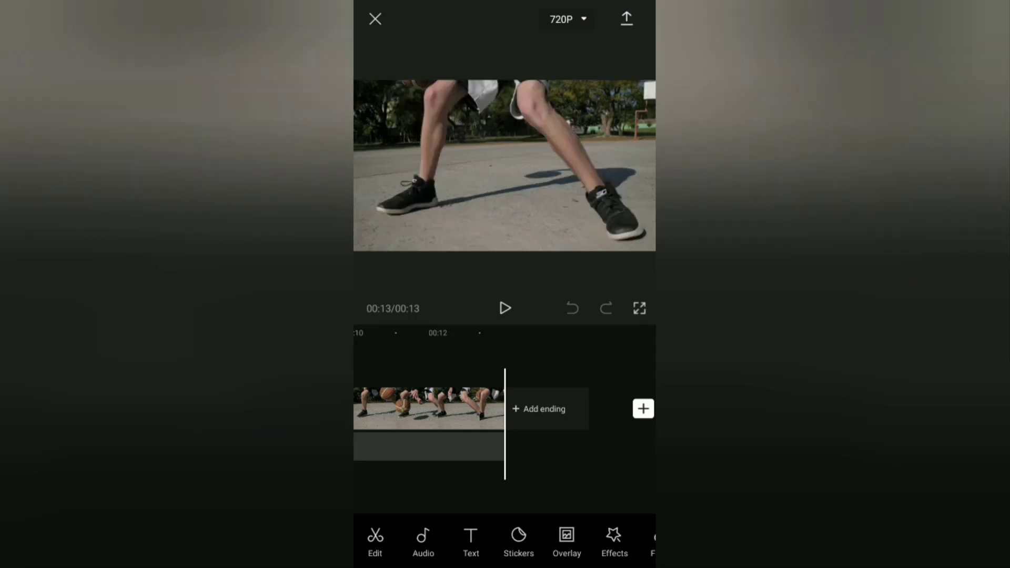
{"action": "left_click", "coordinate": [625, 18]}
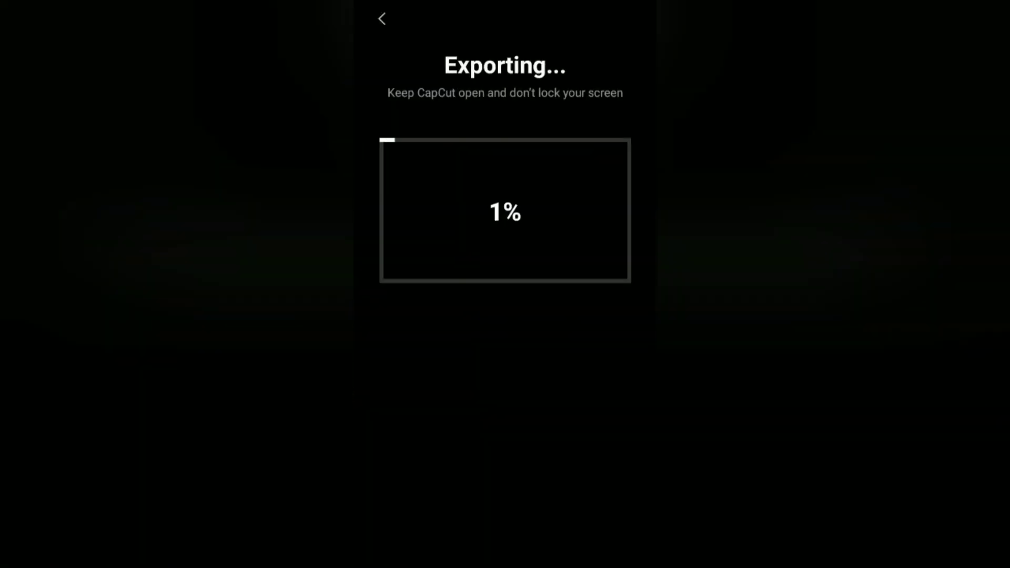